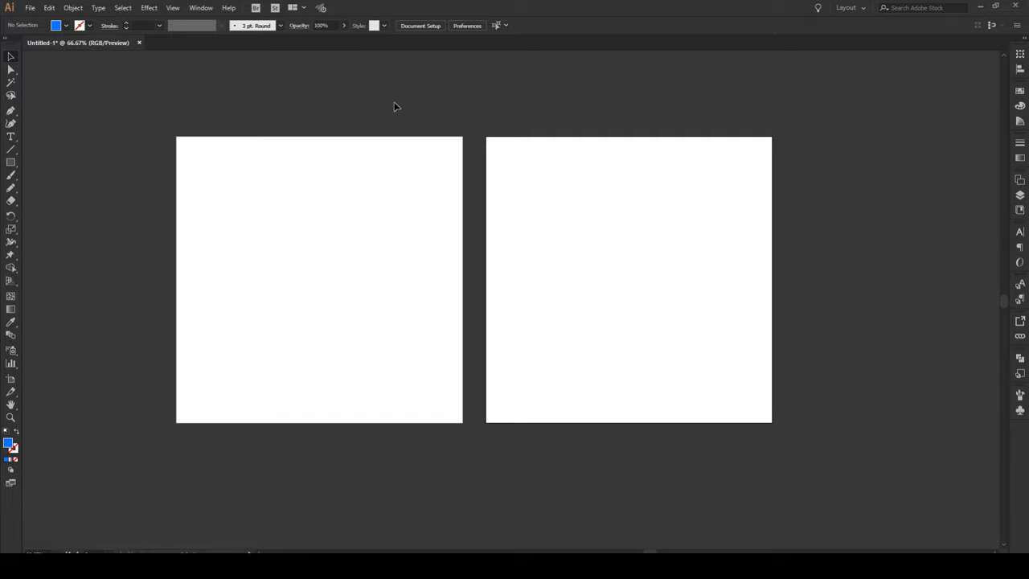
{"action": "mouse_move", "coordinate": [266, 165]}
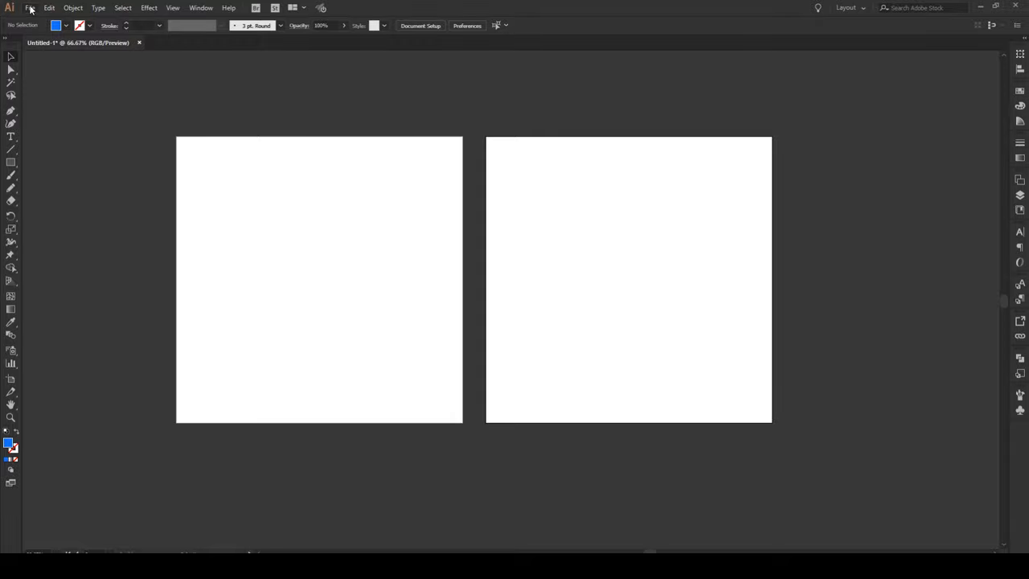
Open Document Setup from the File menu for the two-artboard document
{"action": "left_click", "coordinate": [35, 8]}
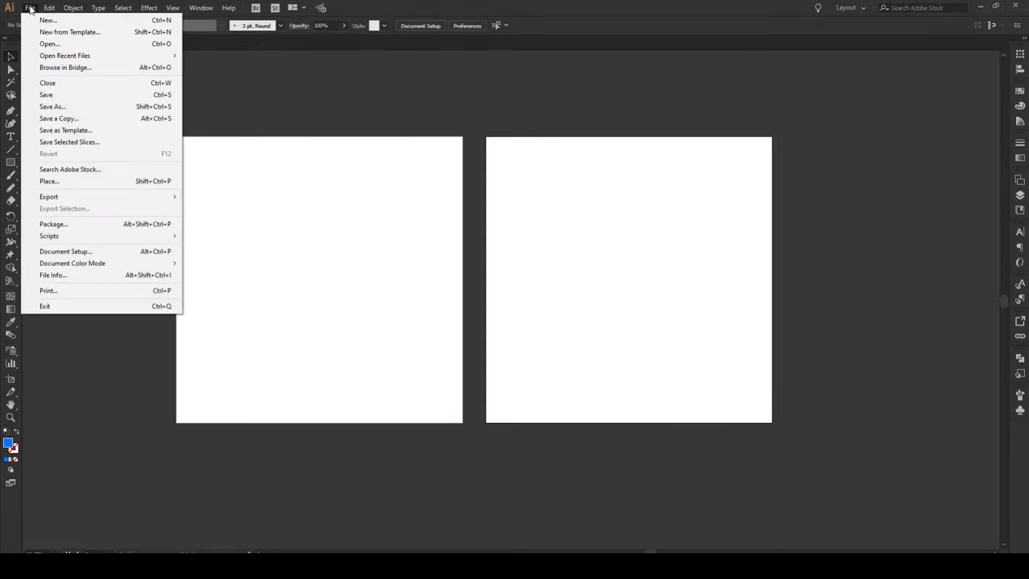
{"action": "mouse_move", "coordinate": [65, 251]}
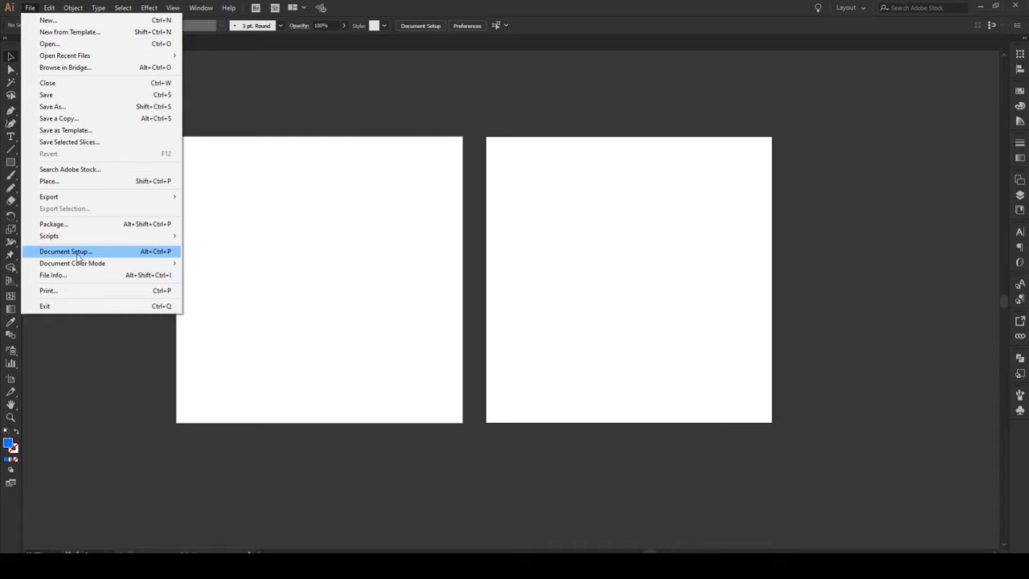
{"action": "left_click", "coordinate": [66, 251]}
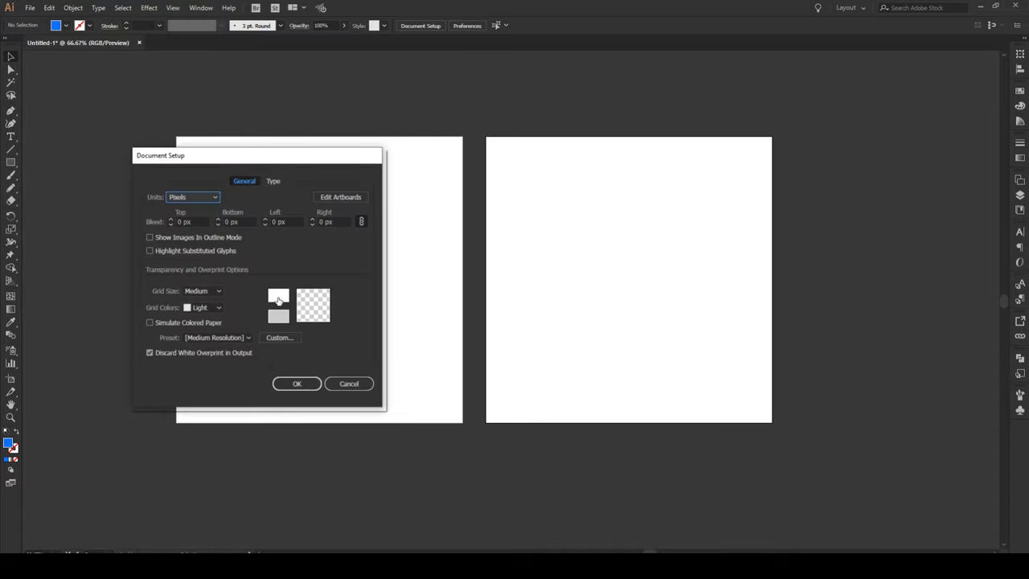
Set a pale teal transparency grid colour and enable Simulate Colored Paper on both artboards
{"action": "left_click", "coordinate": [278, 295]}
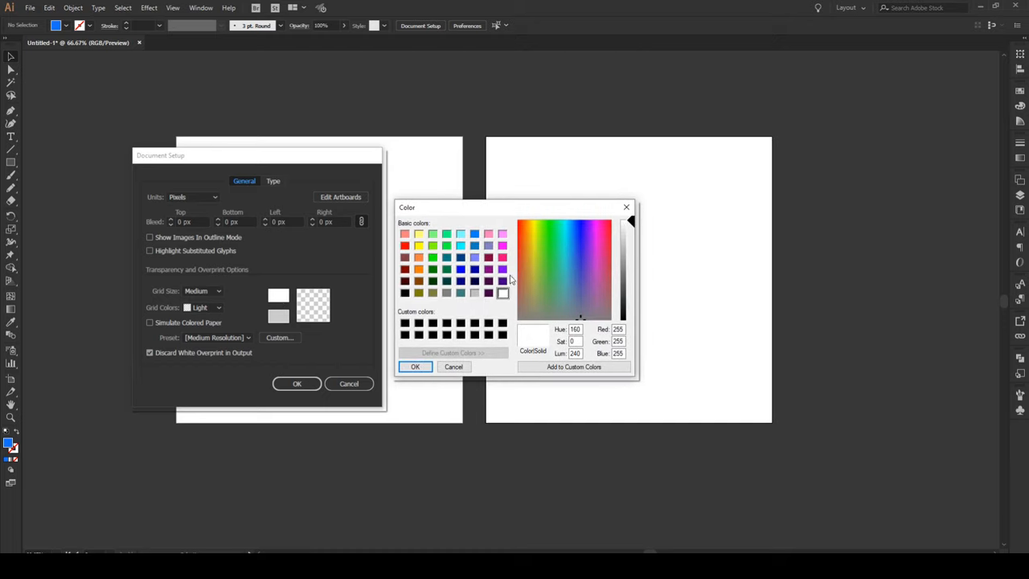
{"action": "left_click", "coordinate": [567, 303]}
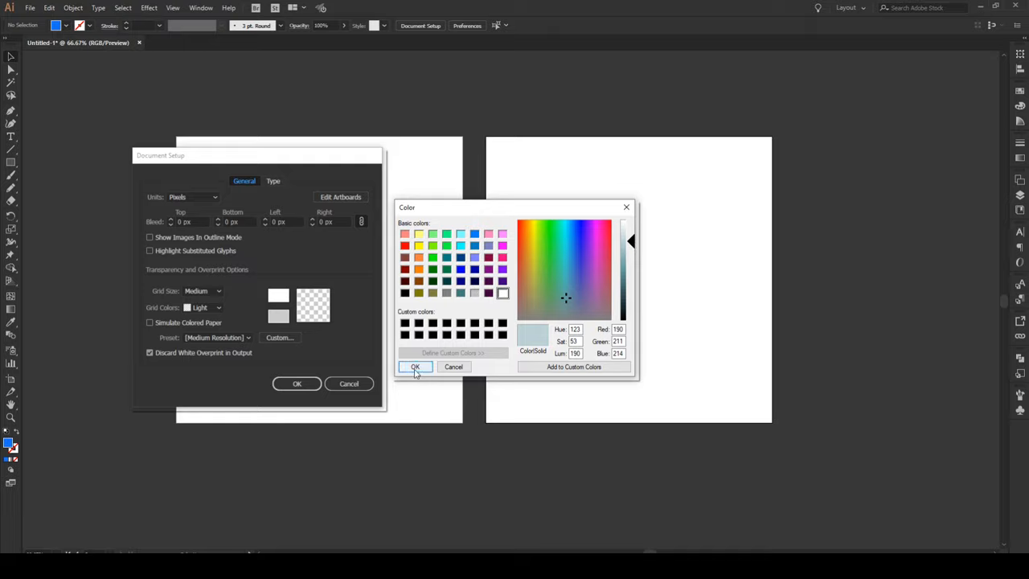
{"action": "left_click", "coordinate": [415, 367]}
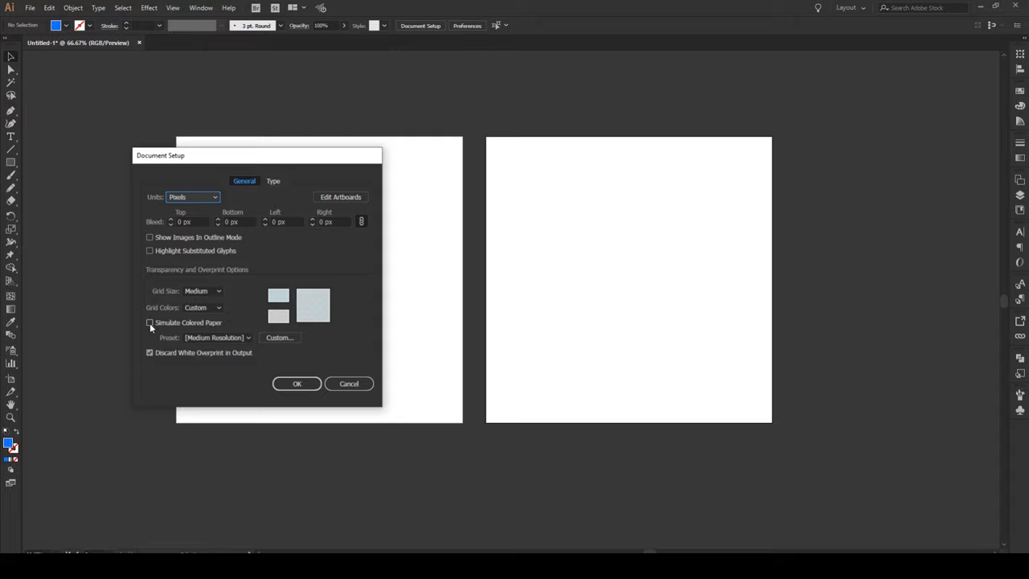
{"action": "left_click", "coordinate": [148, 322]}
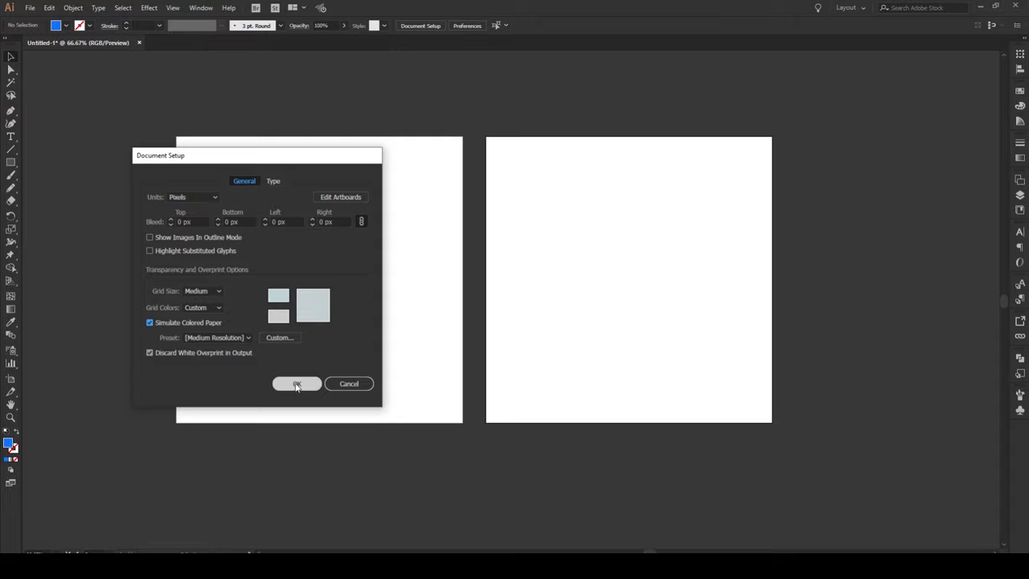
{"action": "left_click", "coordinate": [297, 383]}
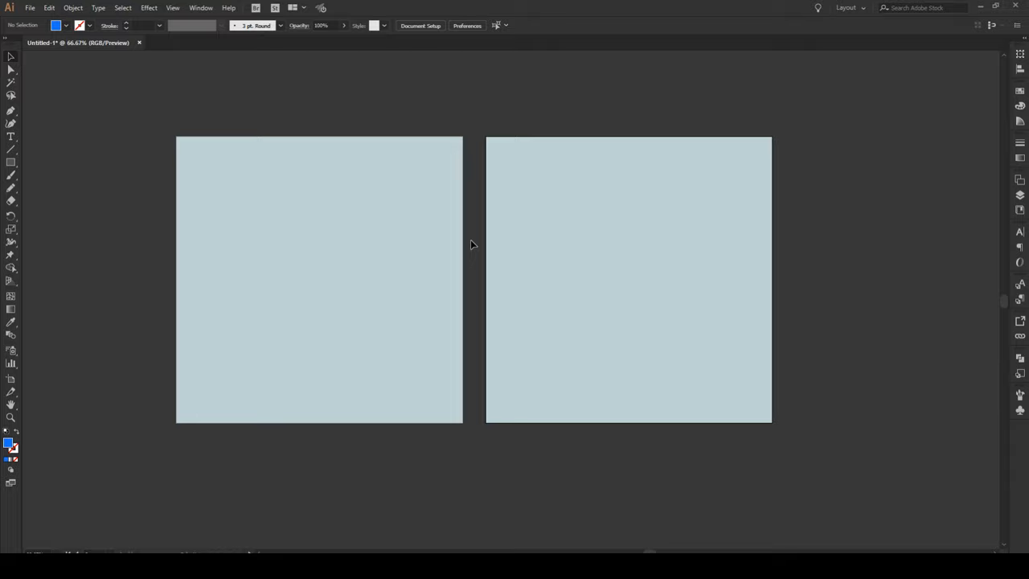
{"action": "mouse_move", "coordinate": [606, 250]}
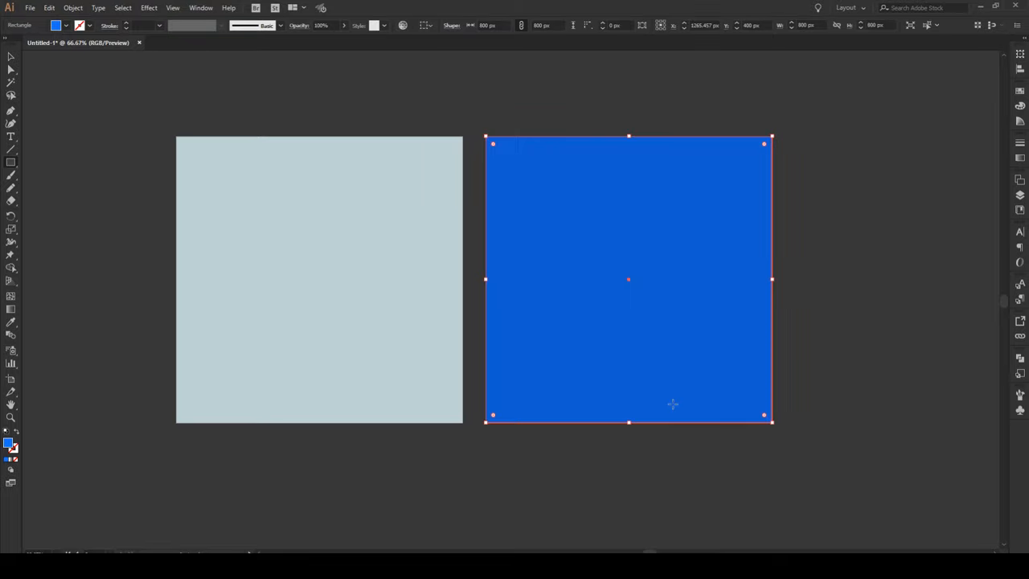
{"action": "mouse_move", "coordinate": [881, 235]}
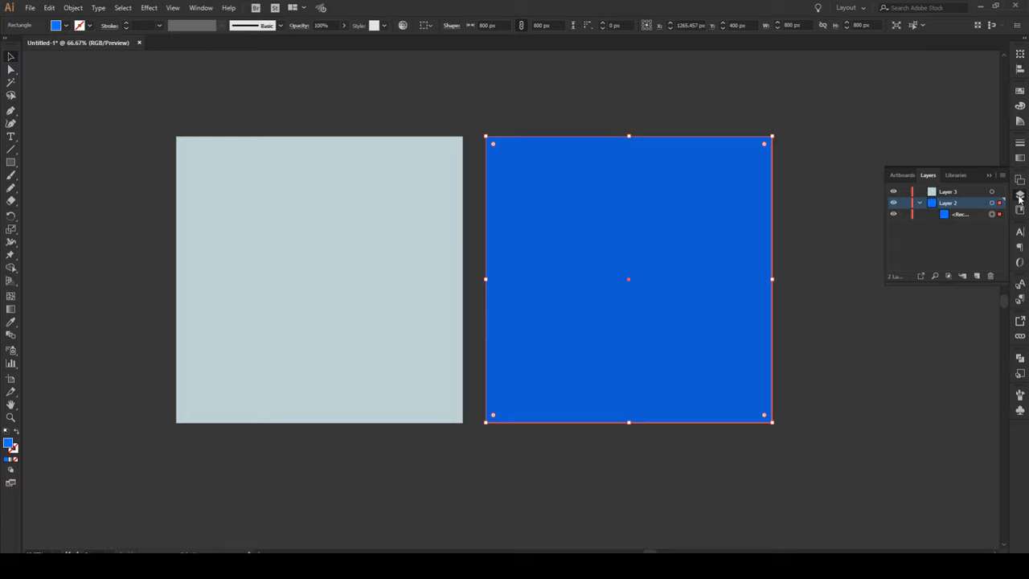
Lock the blue rectangle's row in the Layers panel
{"action": "left_click", "coordinate": [79, 8]}
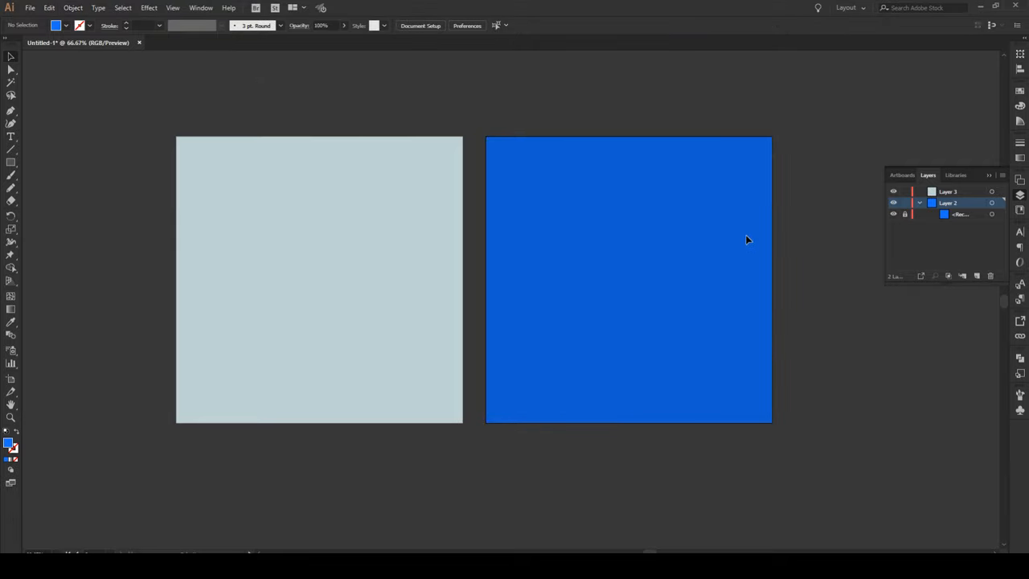
{"action": "left_click", "coordinate": [911, 203]}
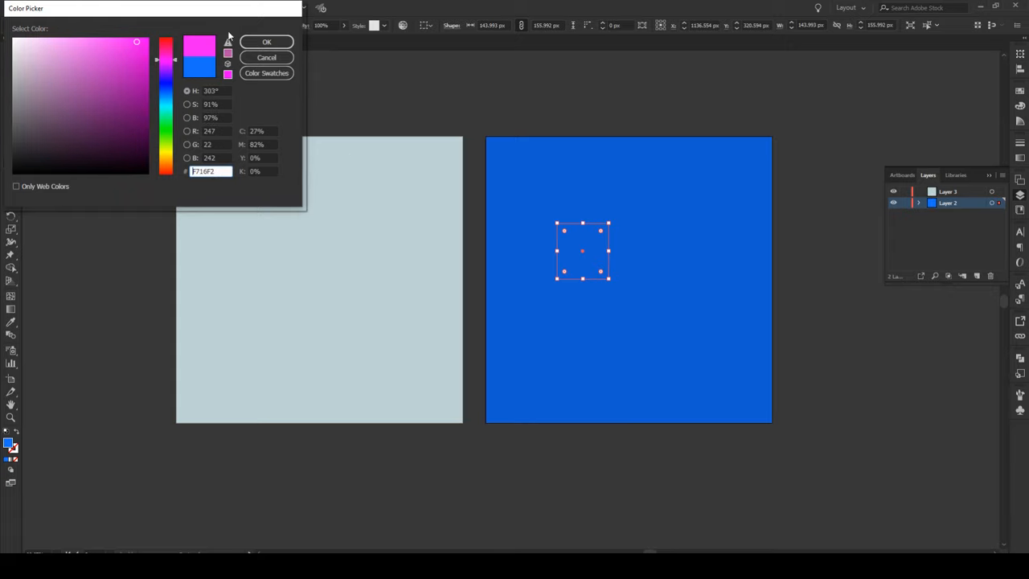
Confirm the #F716F2 magenta fill and send the square to the back
{"action": "left_click", "coordinate": [266, 41]}
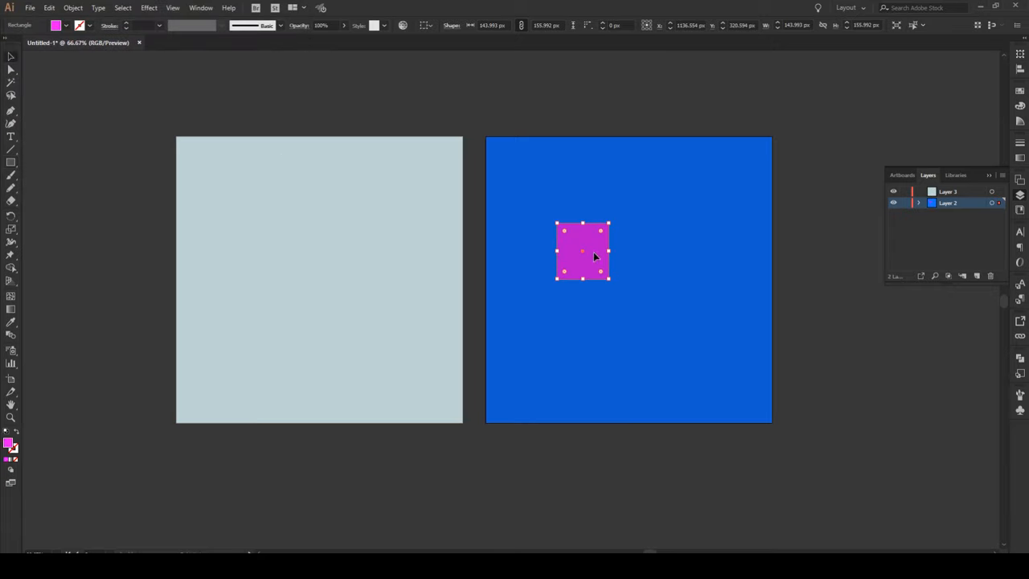
{"action": "right_click", "coordinate": [596, 256]}
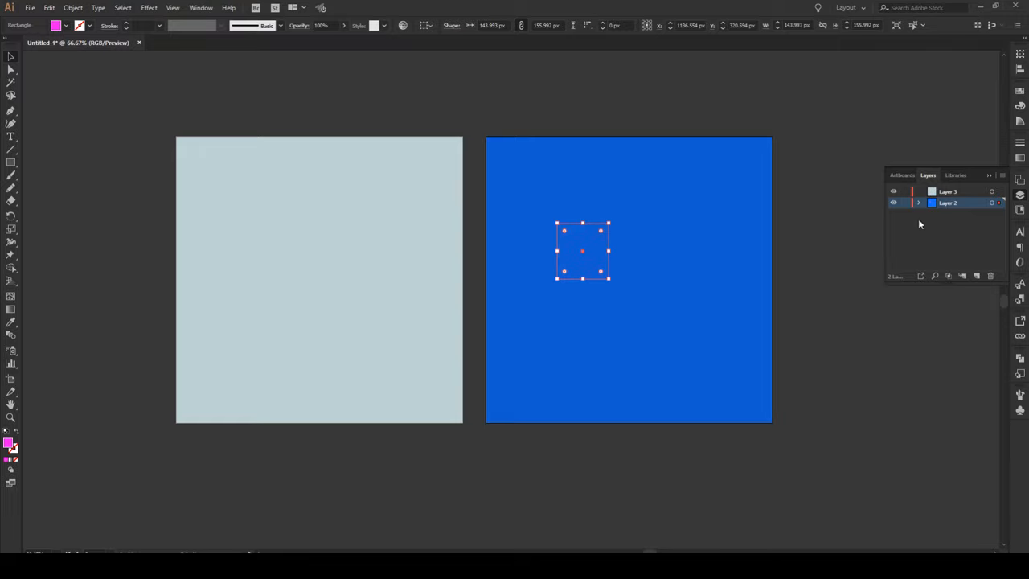
Expand Layer 2, target the magenta square, and move it up to Layer 3
{"action": "left_click", "coordinate": [907, 203]}
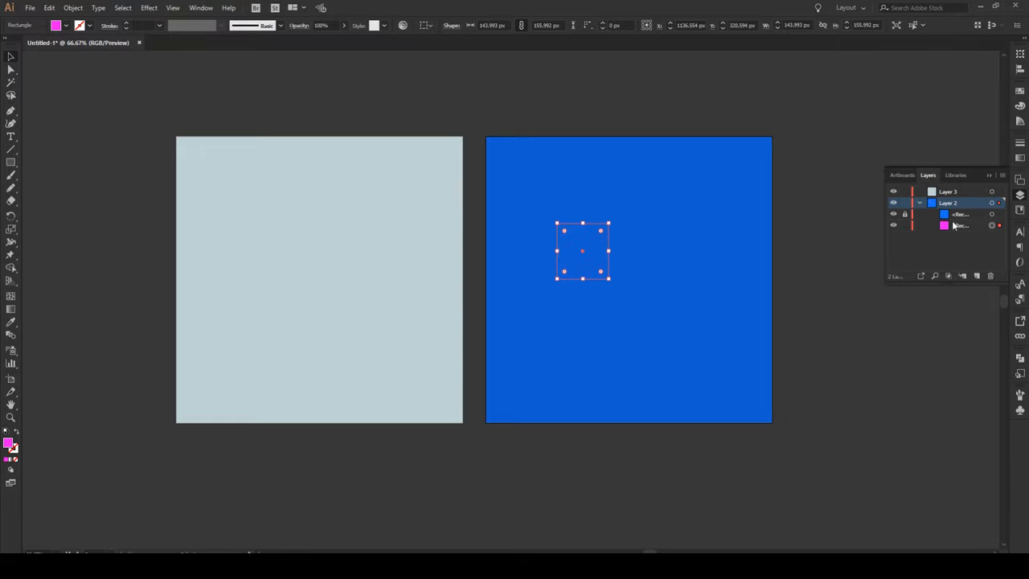
{"action": "left_click", "coordinate": [961, 228]}
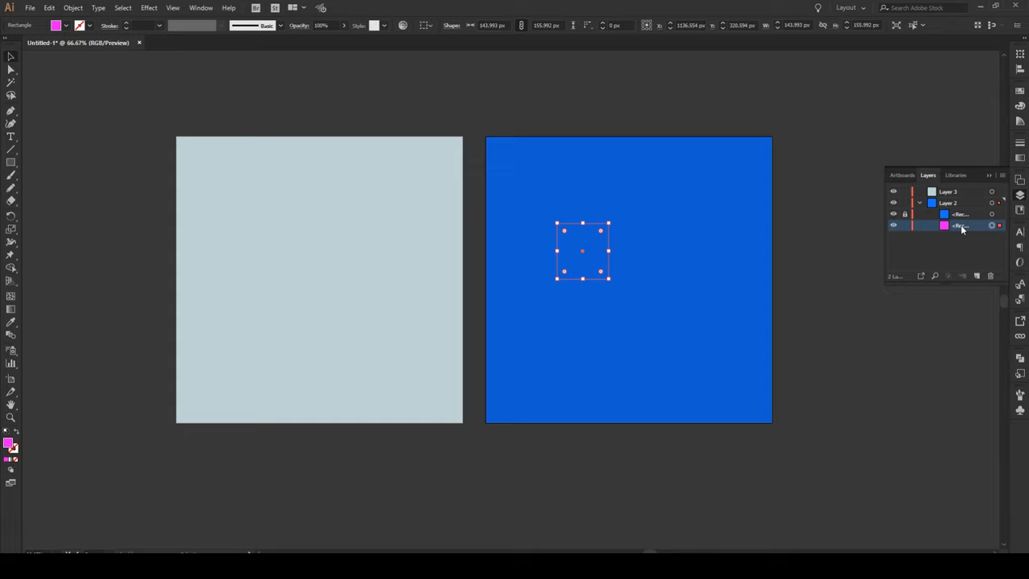
{"action": "left_click", "coordinate": [956, 191]}
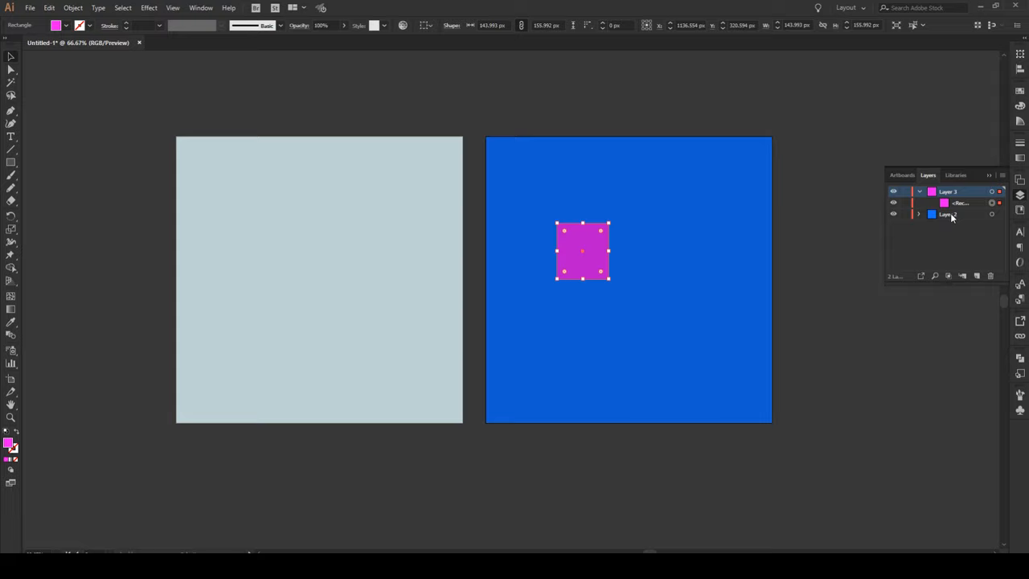
{"action": "mouse_move", "coordinate": [953, 213]}
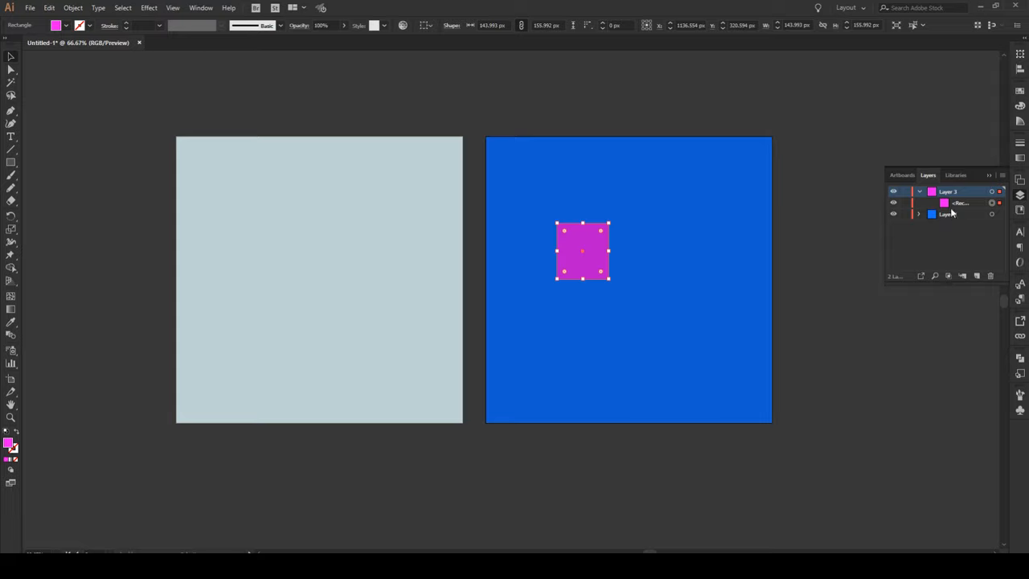